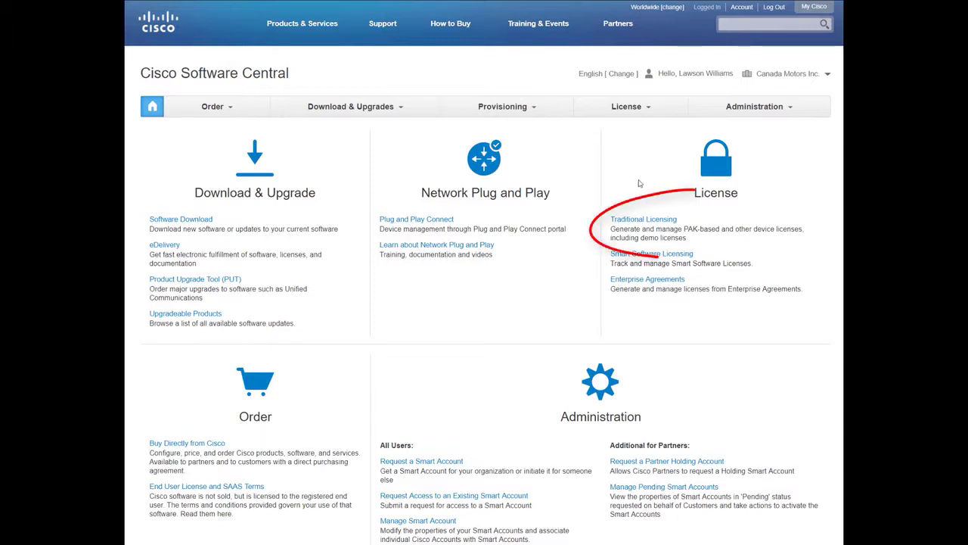
Enter the traditional PAK-based licensing portal from Cisco Software Central's License section
left_click(643, 218)
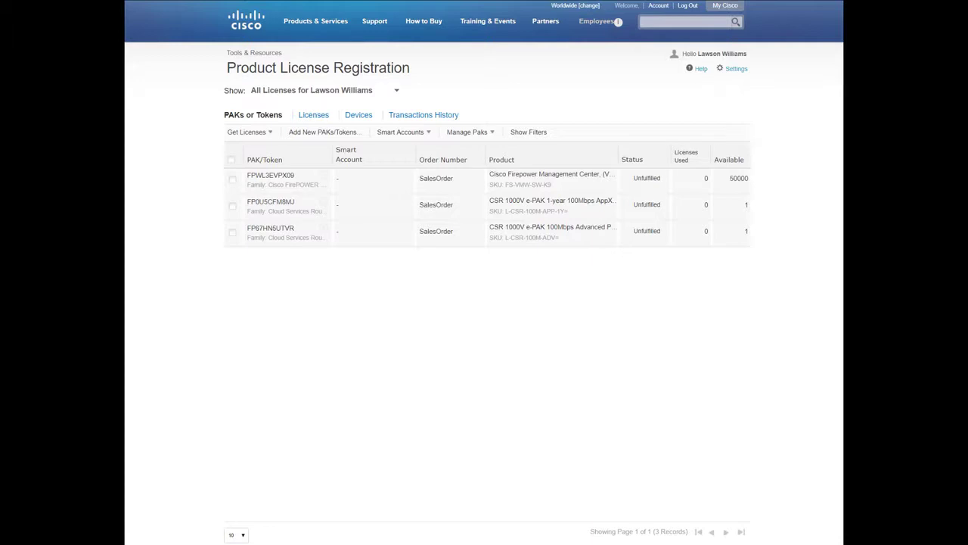
Select the Firepower Management Center PAK and choose Assign to Smart Account from its actions
left_click(231, 179)
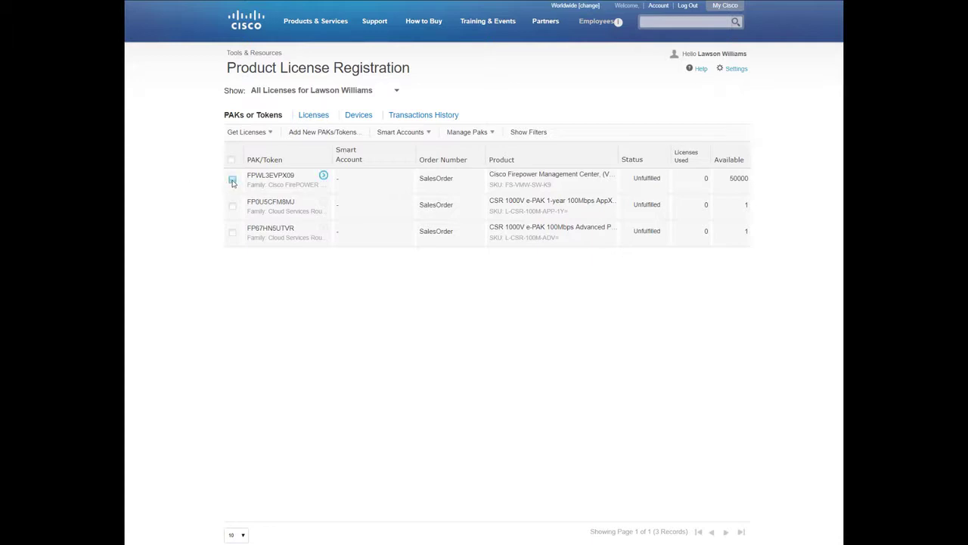
left_click(230, 179)
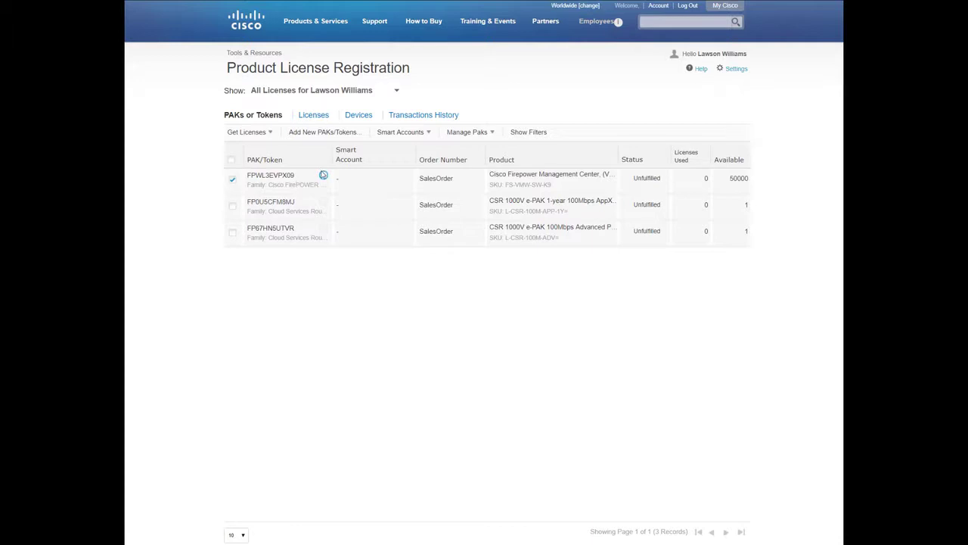
left_click(323, 175)
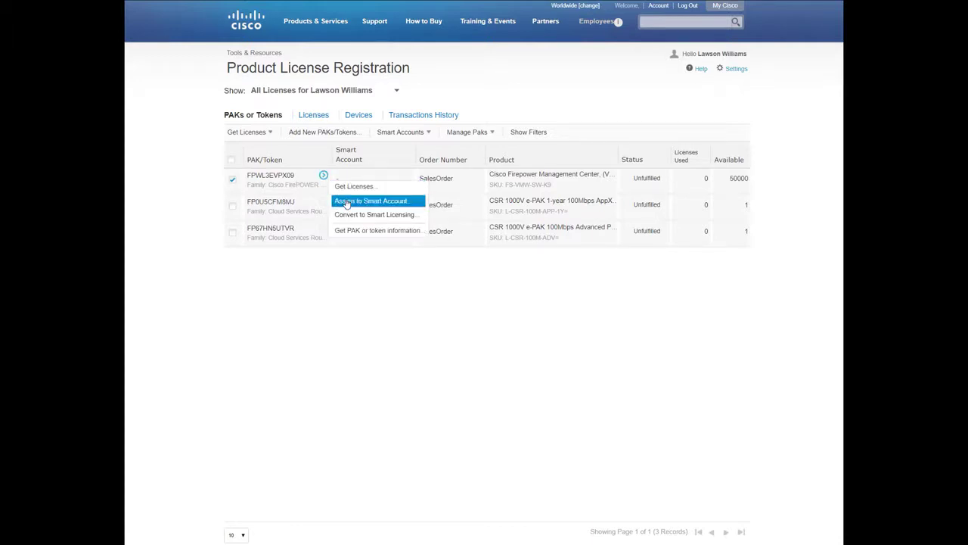
left_click(376, 199)
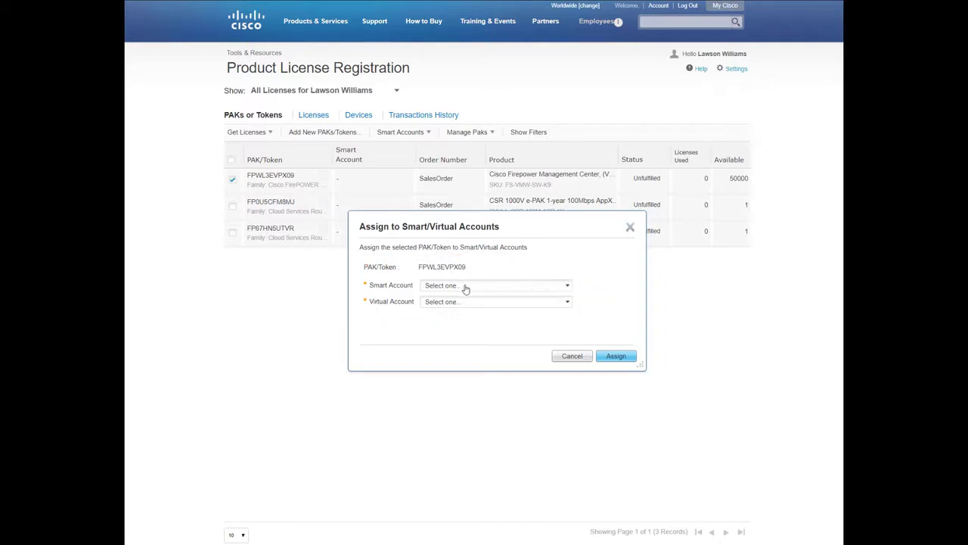
Assign the PAK to smart account Canada Motors Inc and virtual account Marketing
left_click(496, 285)
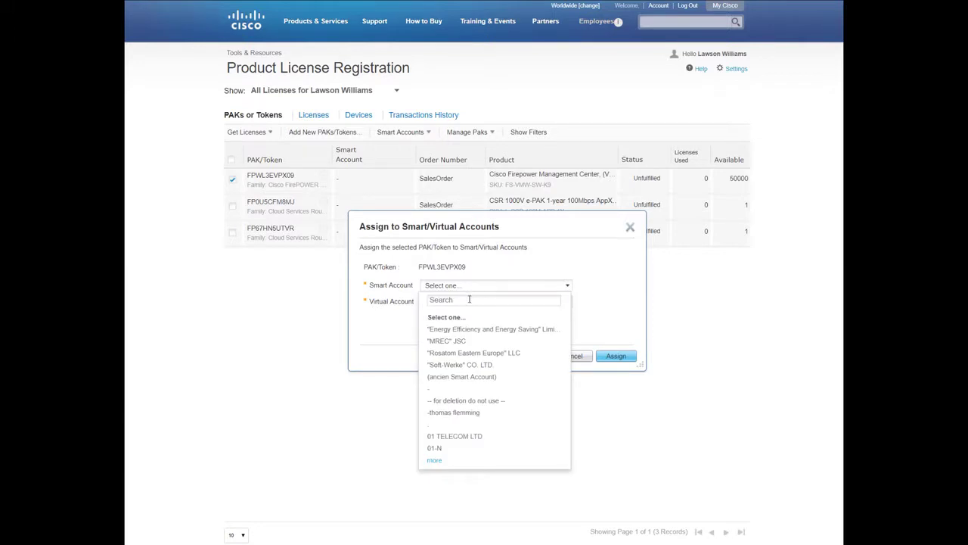
type("canada motors")
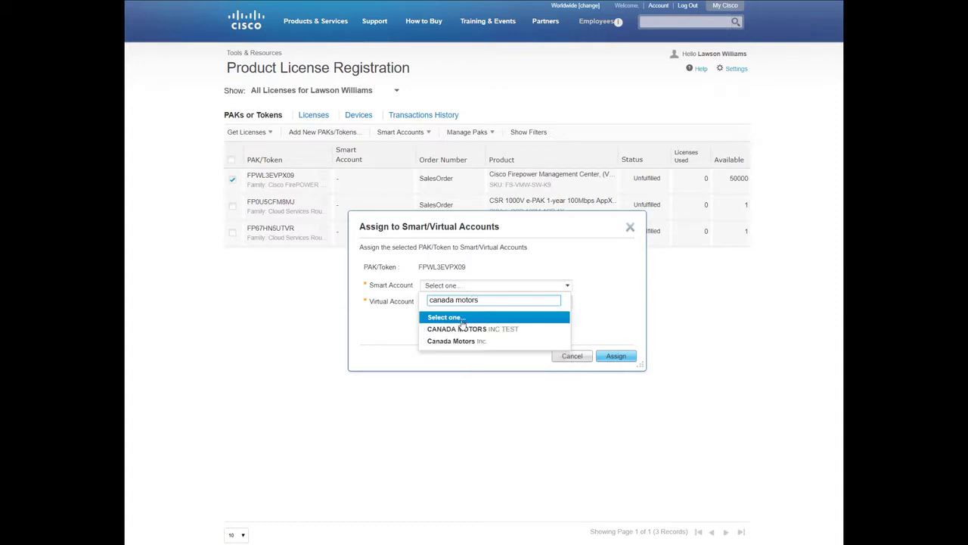
left_click(457, 341)
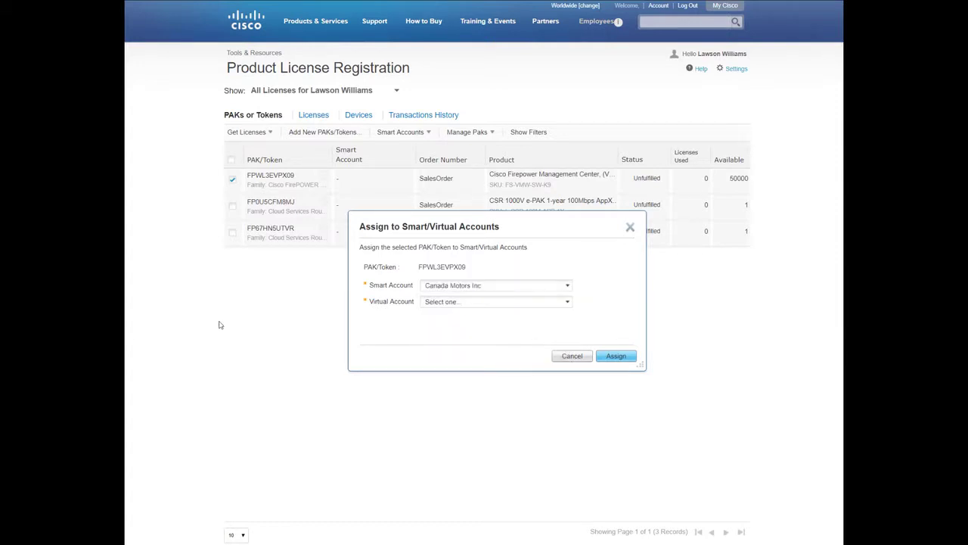
left_click(495, 303)
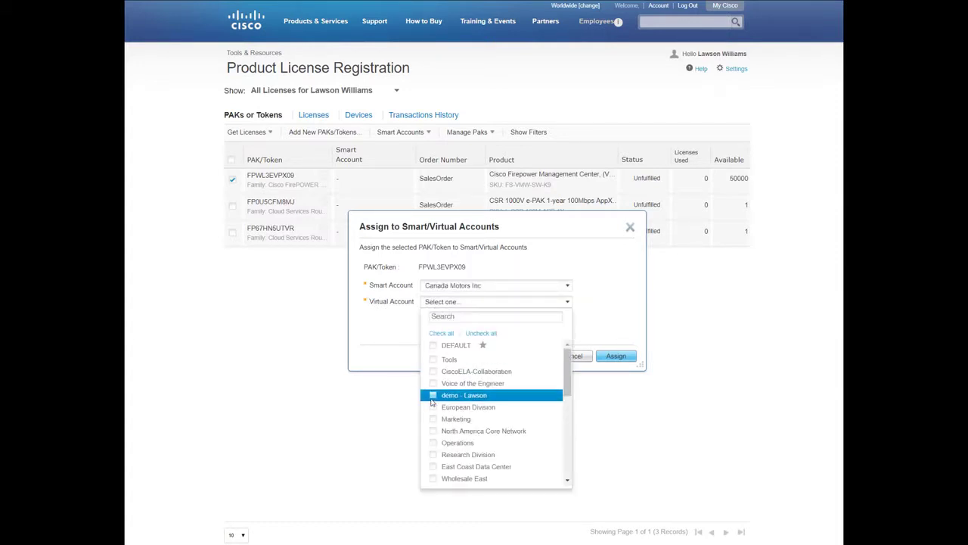
left_click(433, 417)
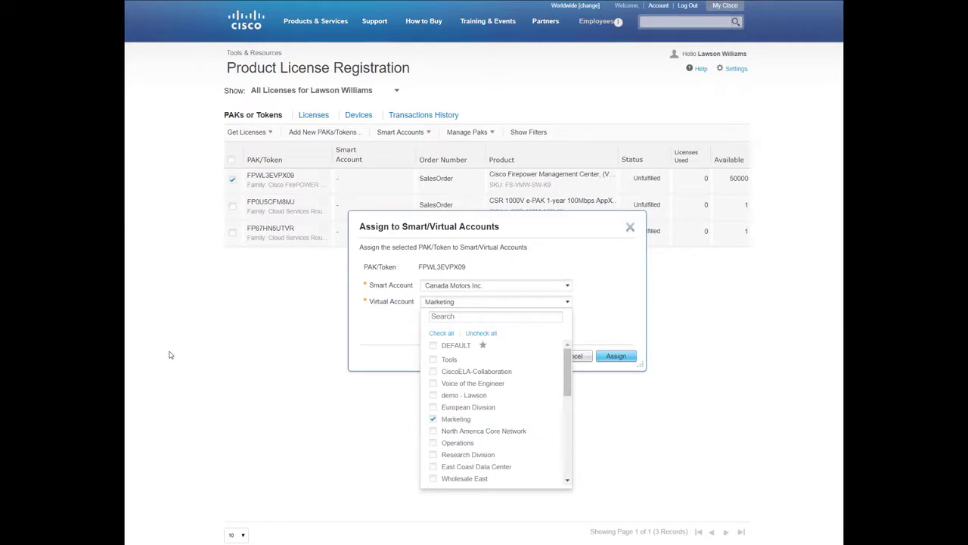
mouse_move(277, 357)
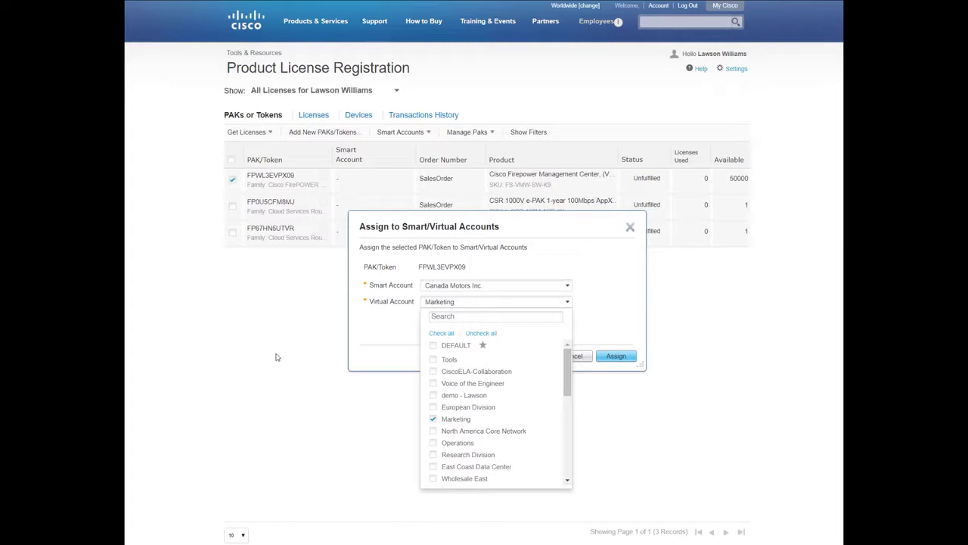
left_click(615, 355)
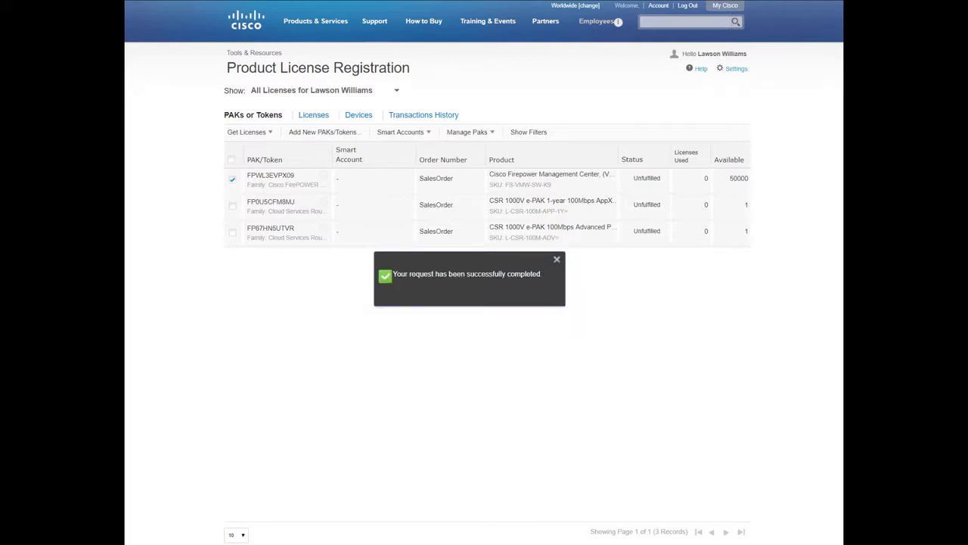
Close the 'request successfully completed' message, returning to the PAK list
left_click(556, 259)
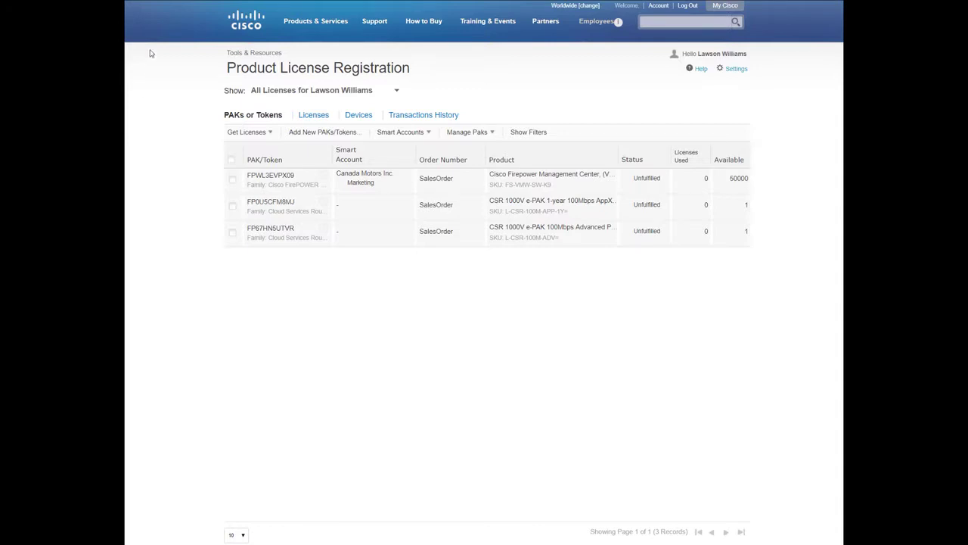
Filter the view to Canada Motors Inc's Marketing virtual account by searching 'canada motor'
left_click(396, 90)
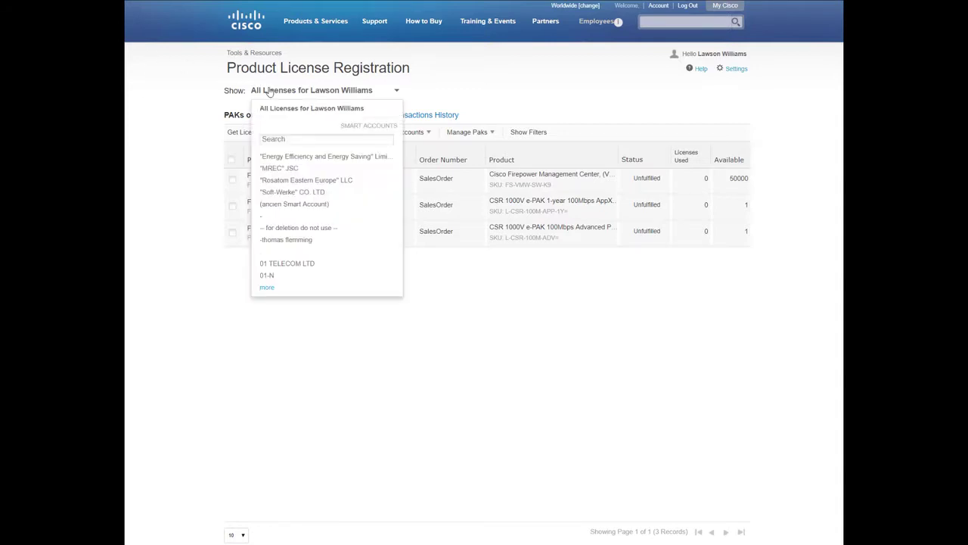
type("ca")
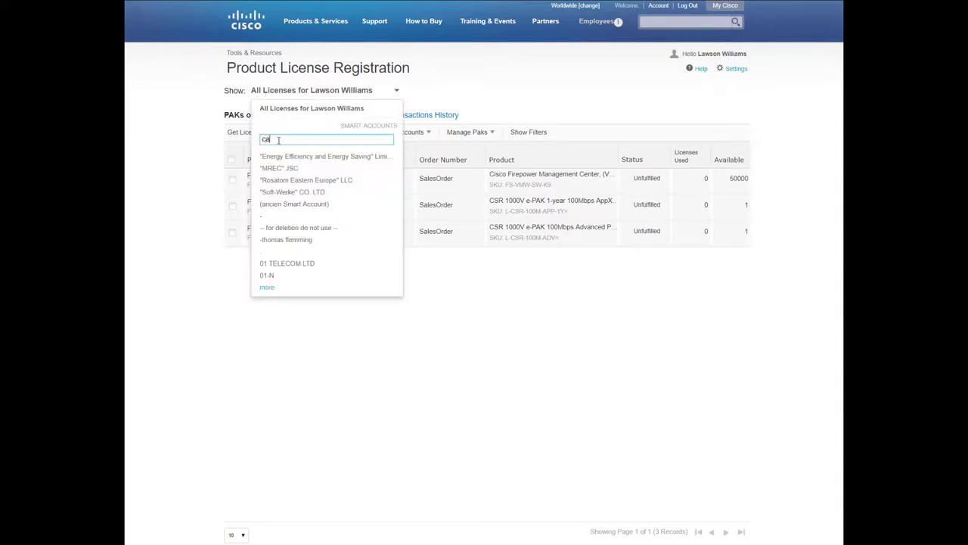
type("canada motor")
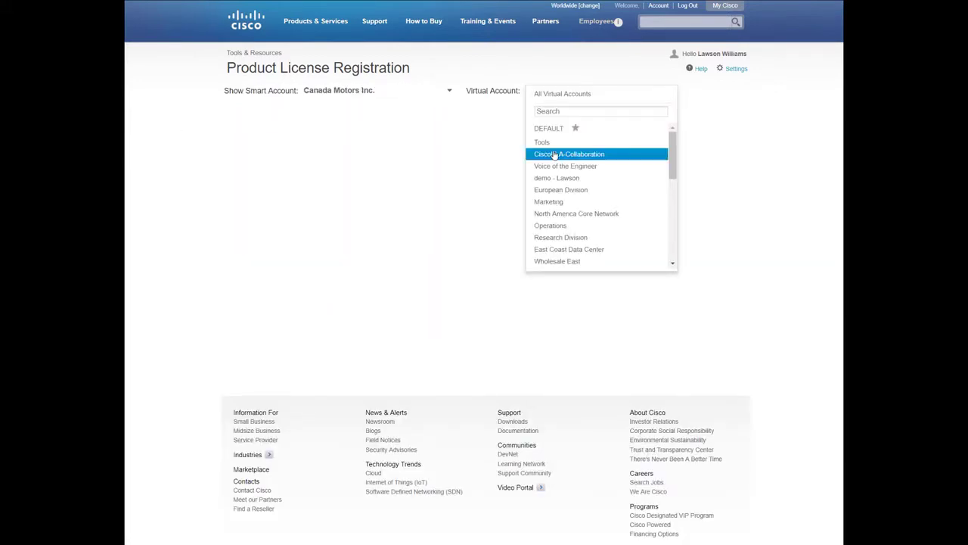
left_click(549, 201)
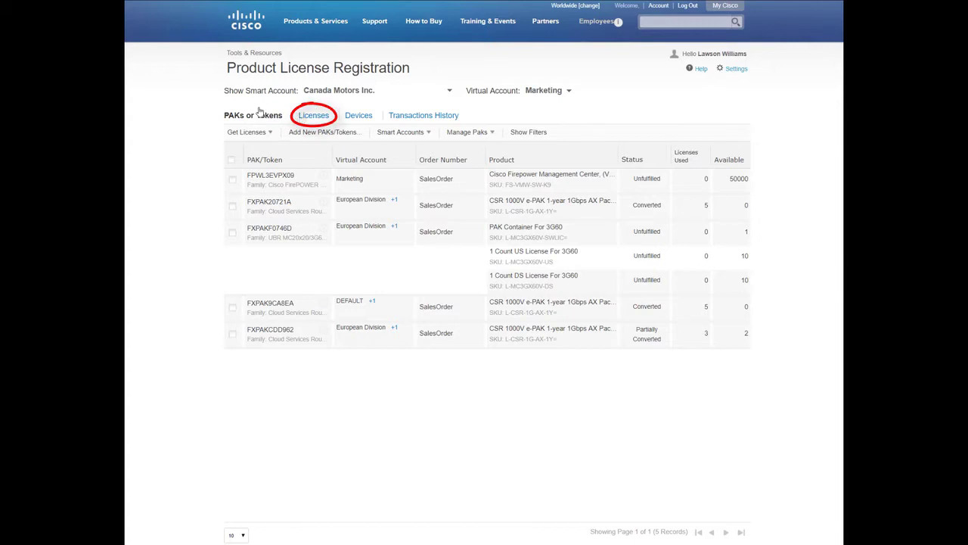
Review the Marketing account's Licenses, then Devices, then Transactions History
left_click(314, 115)
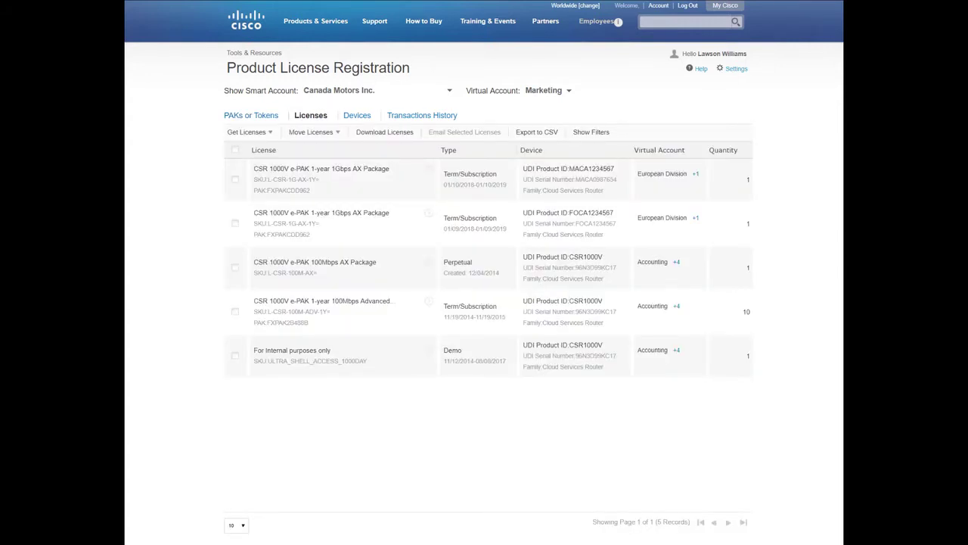
left_click(357, 115)
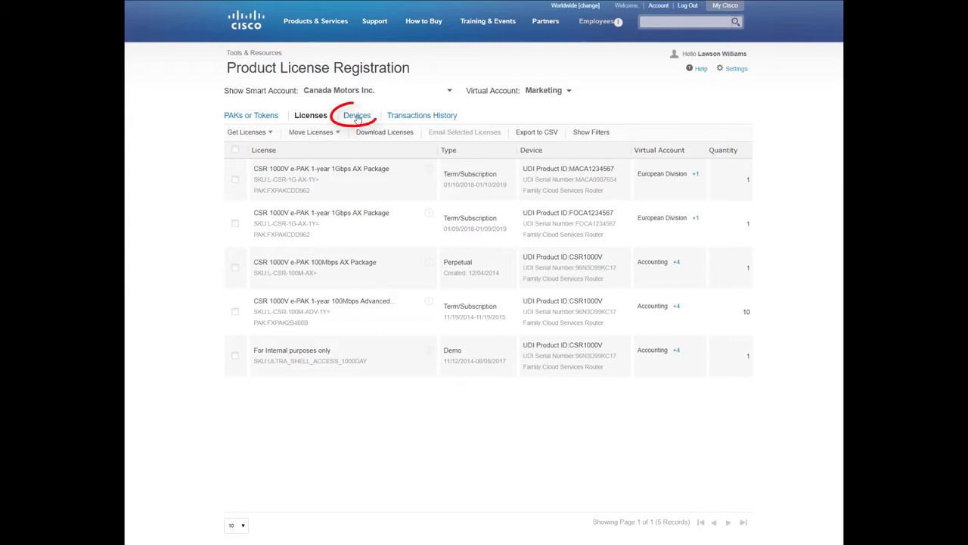
left_click(356, 115)
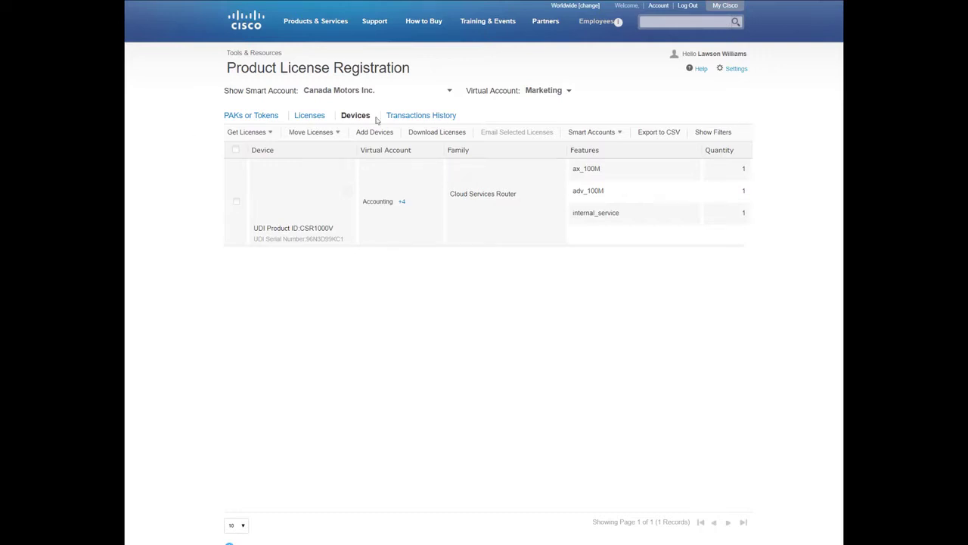
left_click(421, 115)
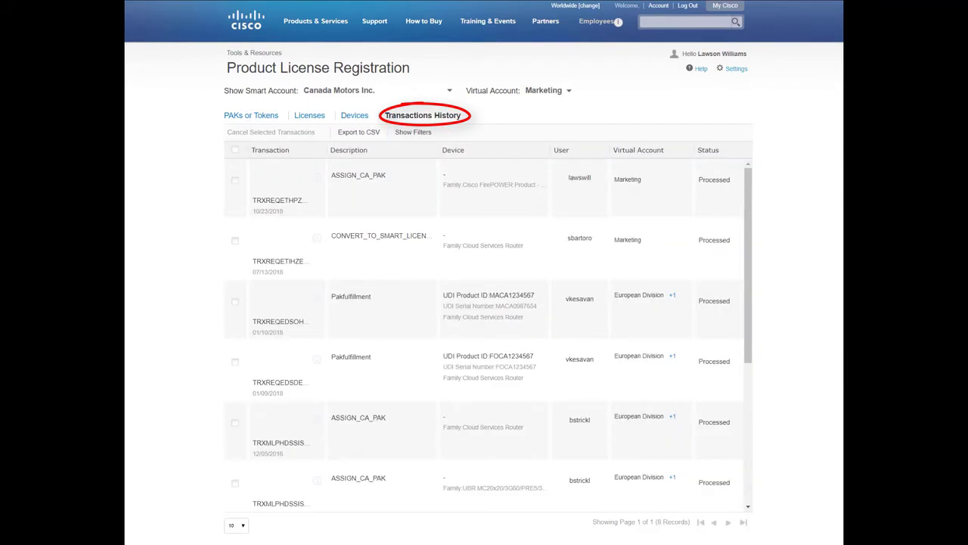
left_click(424, 115)
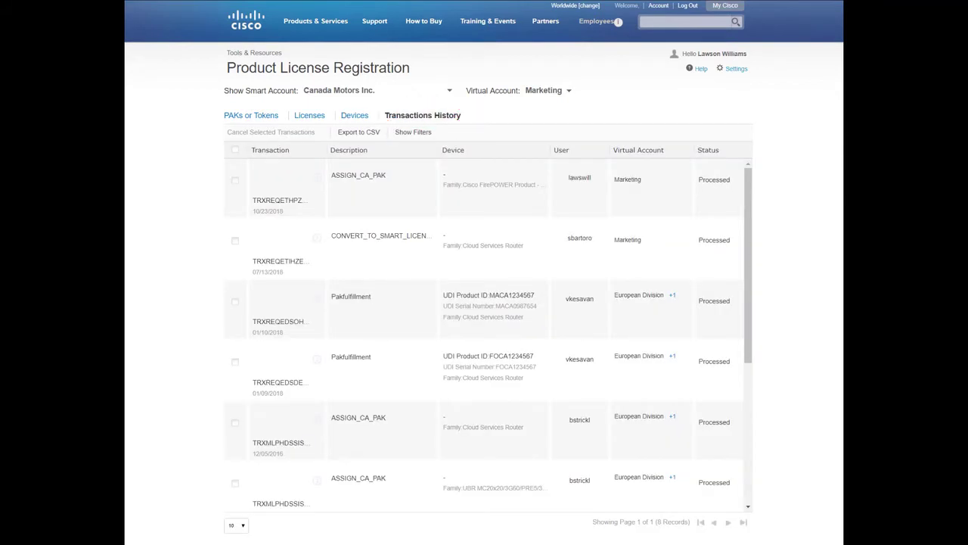